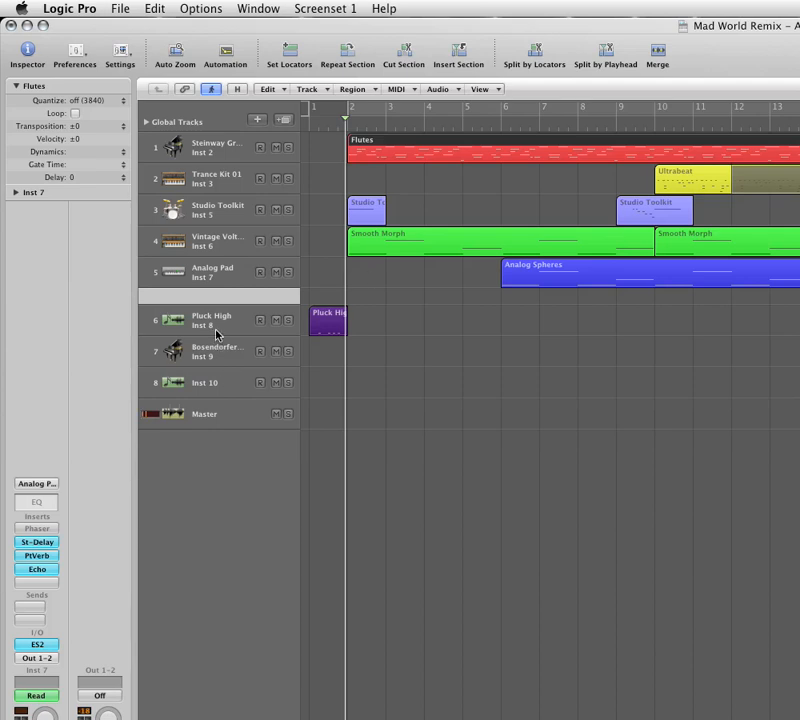
Select the Steinway Grand track to show its Chan EQ, SpaceDsn and Bus 10 channel strip.
{"action": "left_click", "coordinate": [210, 351]}
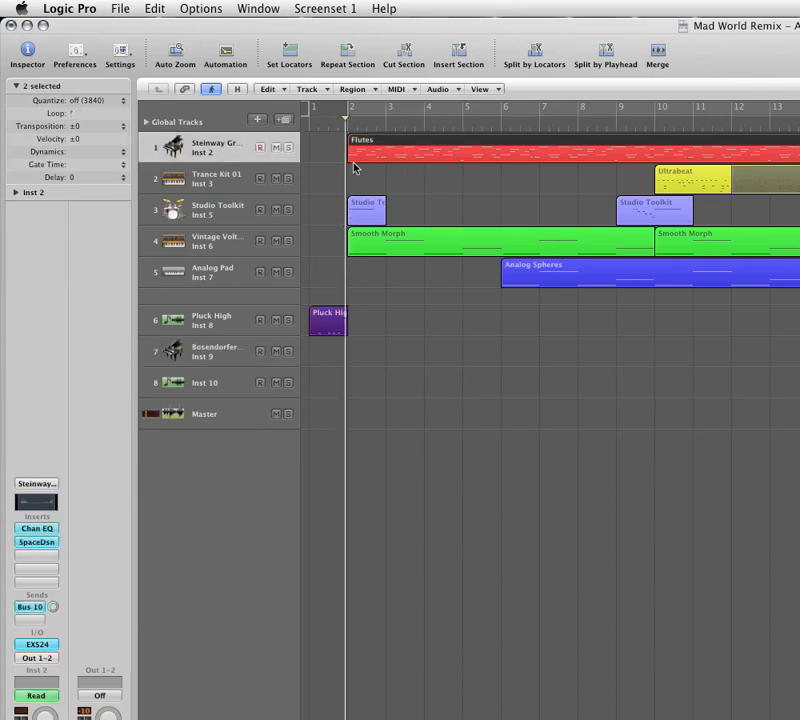
{"action": "left_click", "coordinate": [252, 11]}
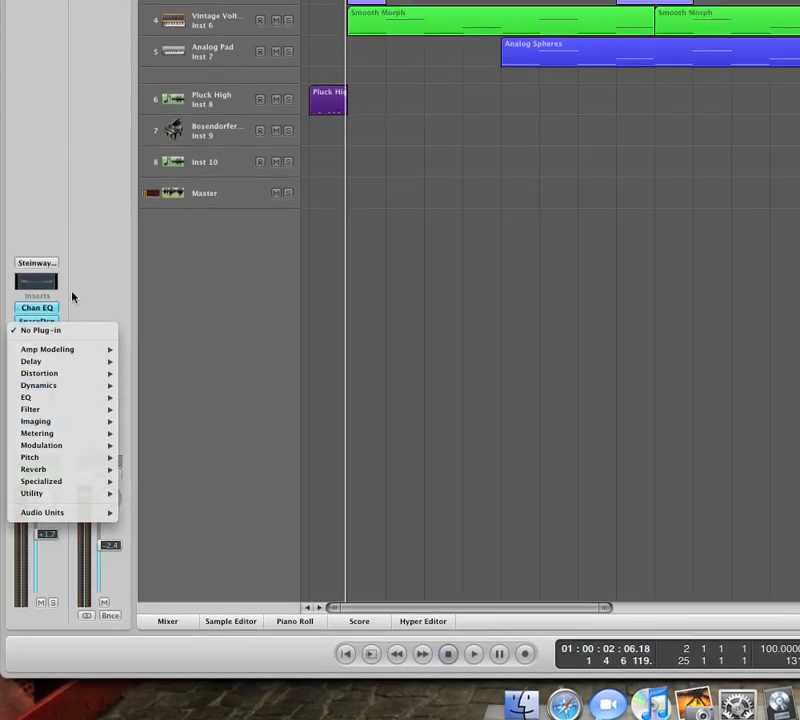
Dismiss the plug-in menu and inspect track 1's Bus 10 send.
{"action": "left_click", "coordinate": [37, 320]}
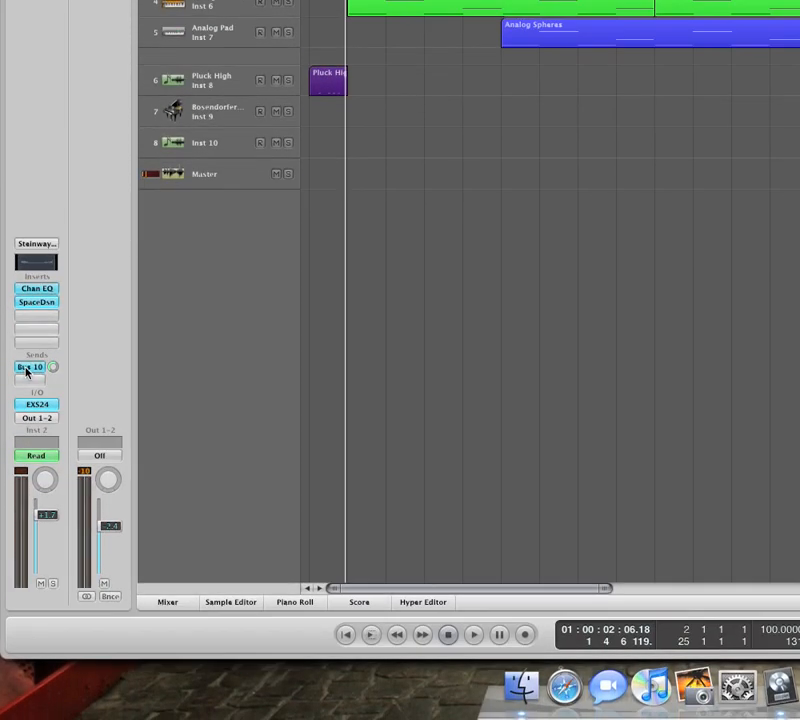
{"action": "left_click", "coordinate": [167, 602]}
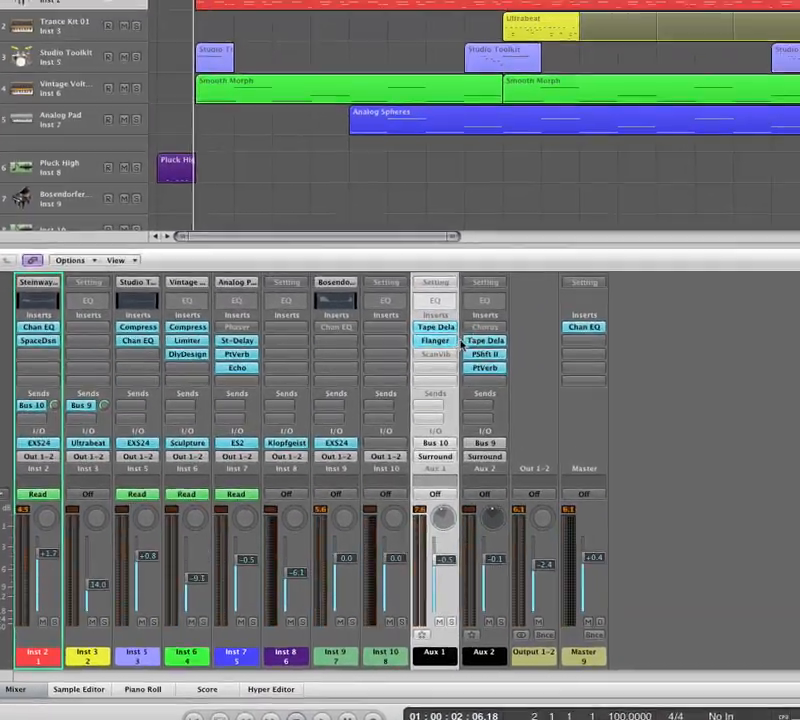
Insert Modulation > Scanner Vibrato into Aux 1's third insert slot.
{"action": "left_click", "coordinate": [435, 353]}
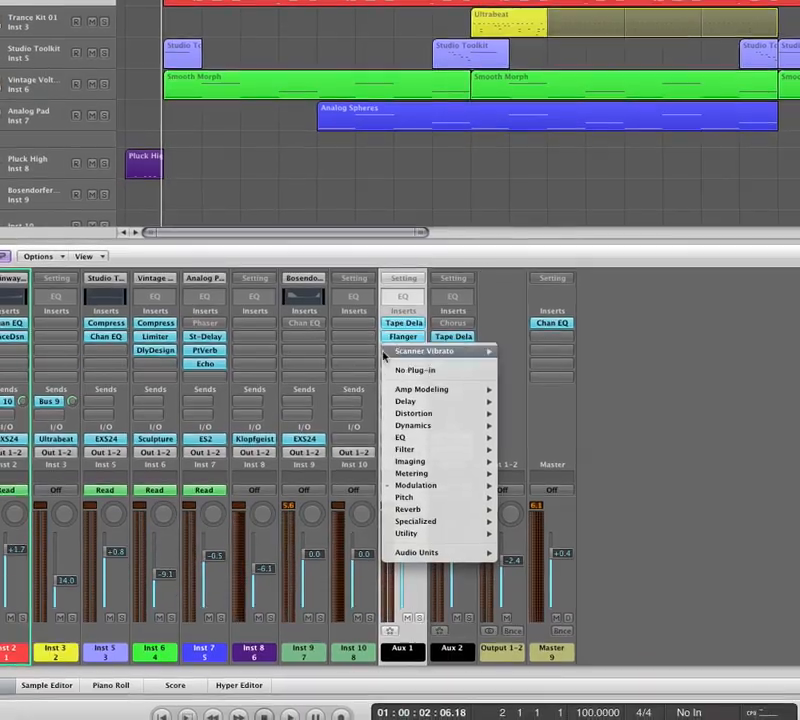
{"action": "left_click", "coordinate": [424, 351]}
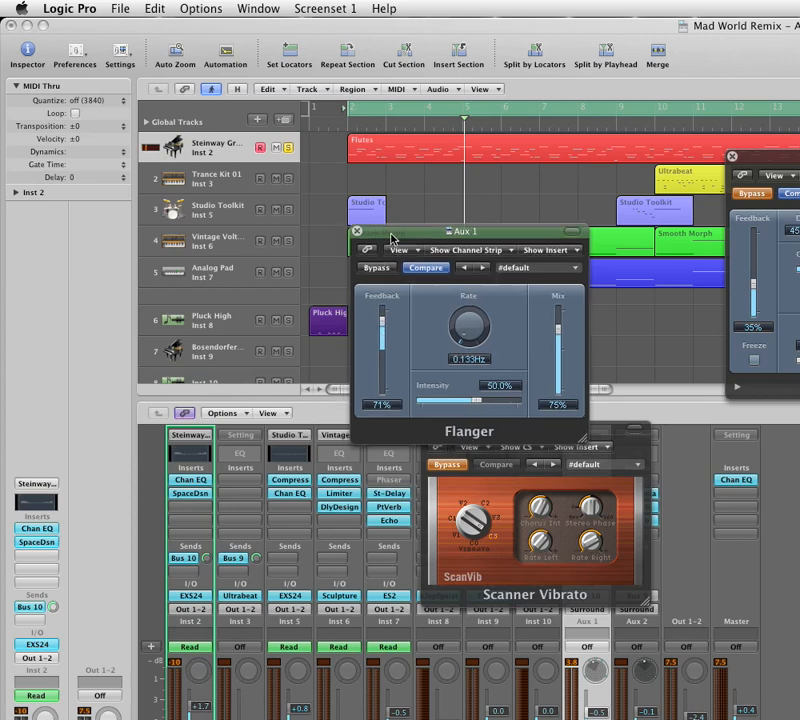
Drag the Flanger plug-in window aside to view it beside Scanner Vibrato.
{"action": "left_click_drag", "start_coordinate": [464, 231], "coordinate": [483, 228]}
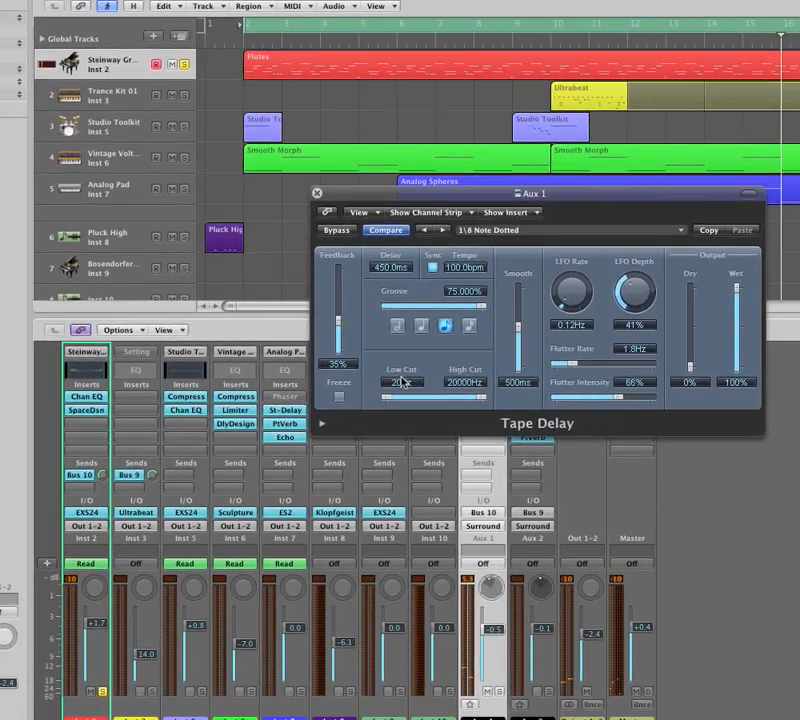
Open the Tape Delay plug-in window on the Aux 1 insert.
{"action": "left_click", "coordinate": [316, 193]}
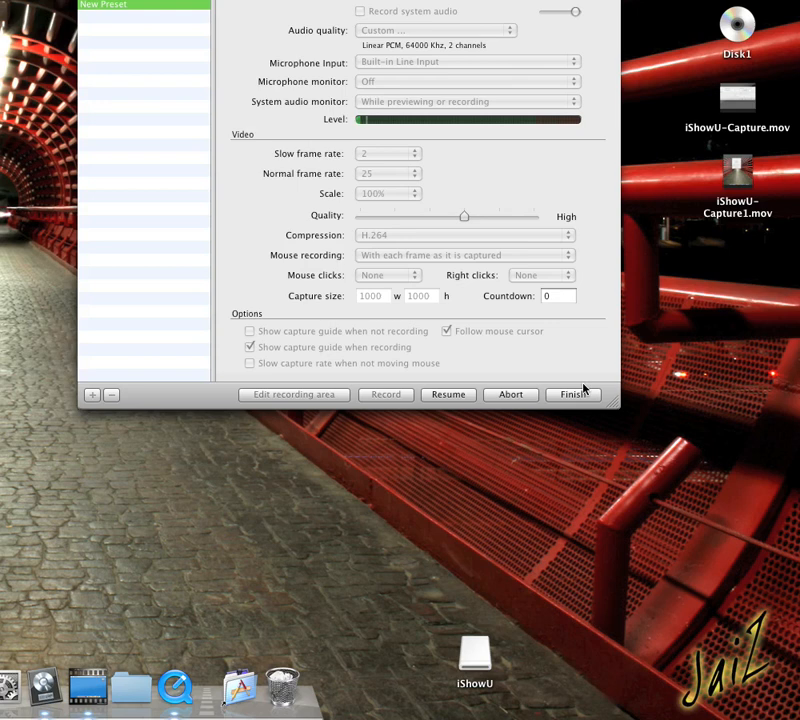
{"action": "mouse_move", "coordinate": [566, 358]}
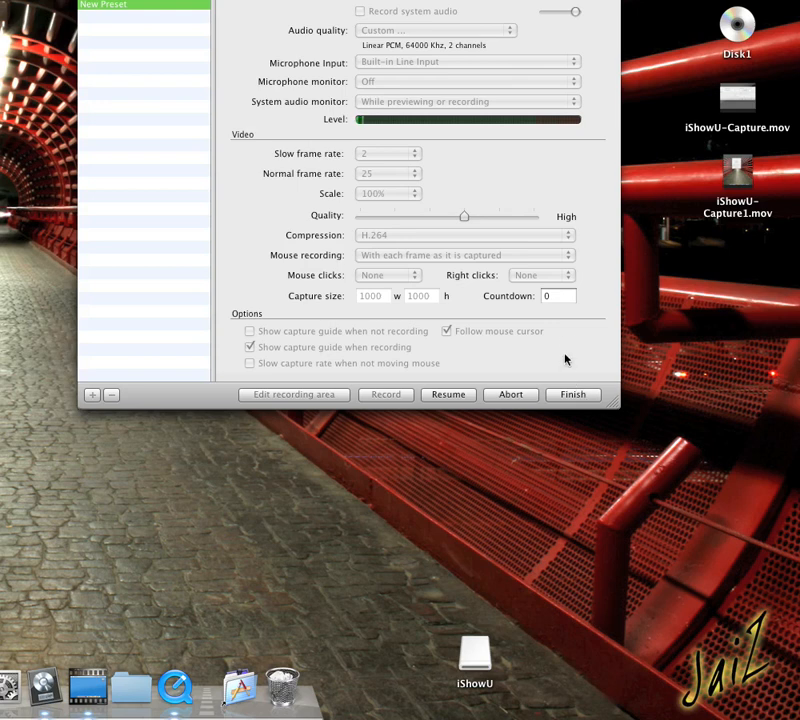